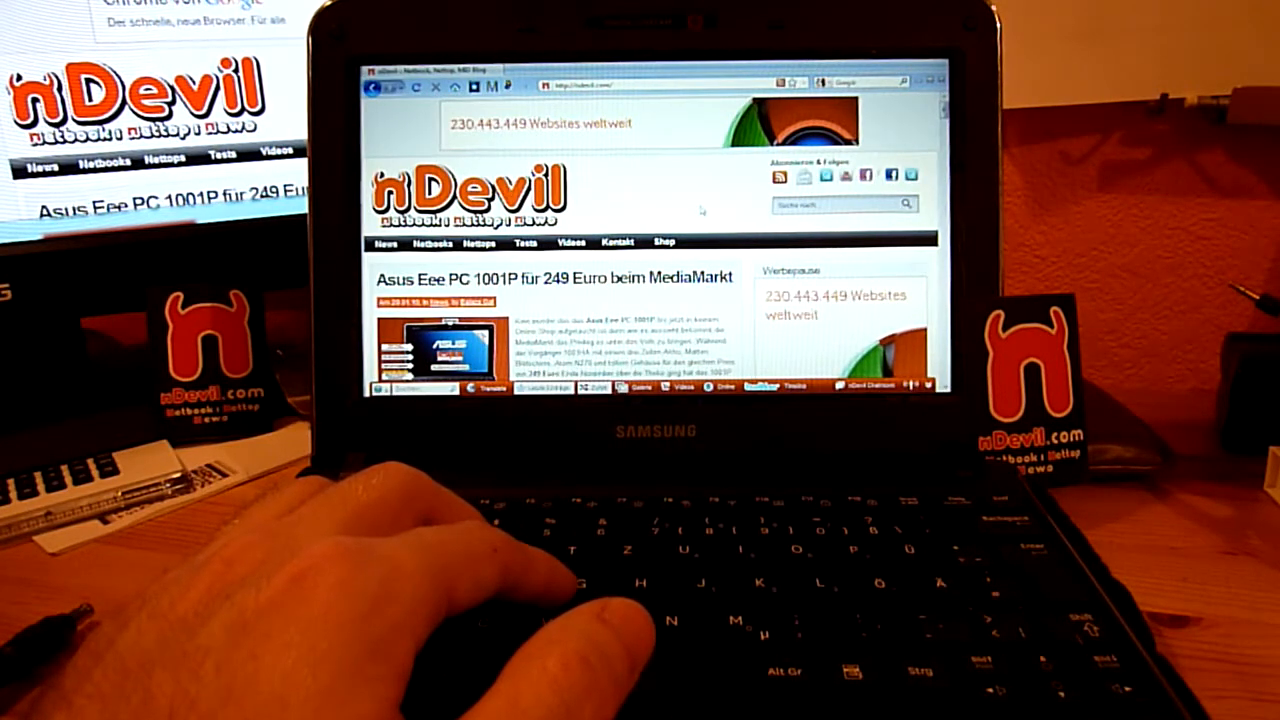
pyautogui.scroll(-3)
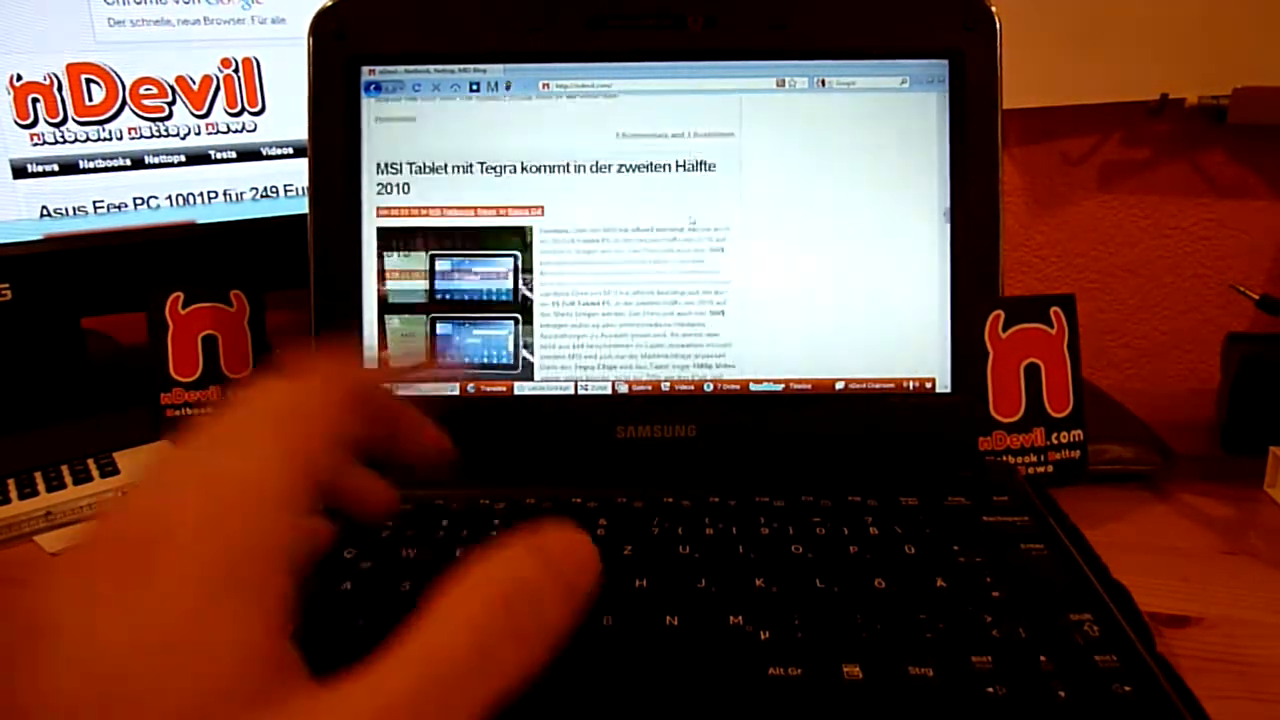
pyautogui.scroll(-3)
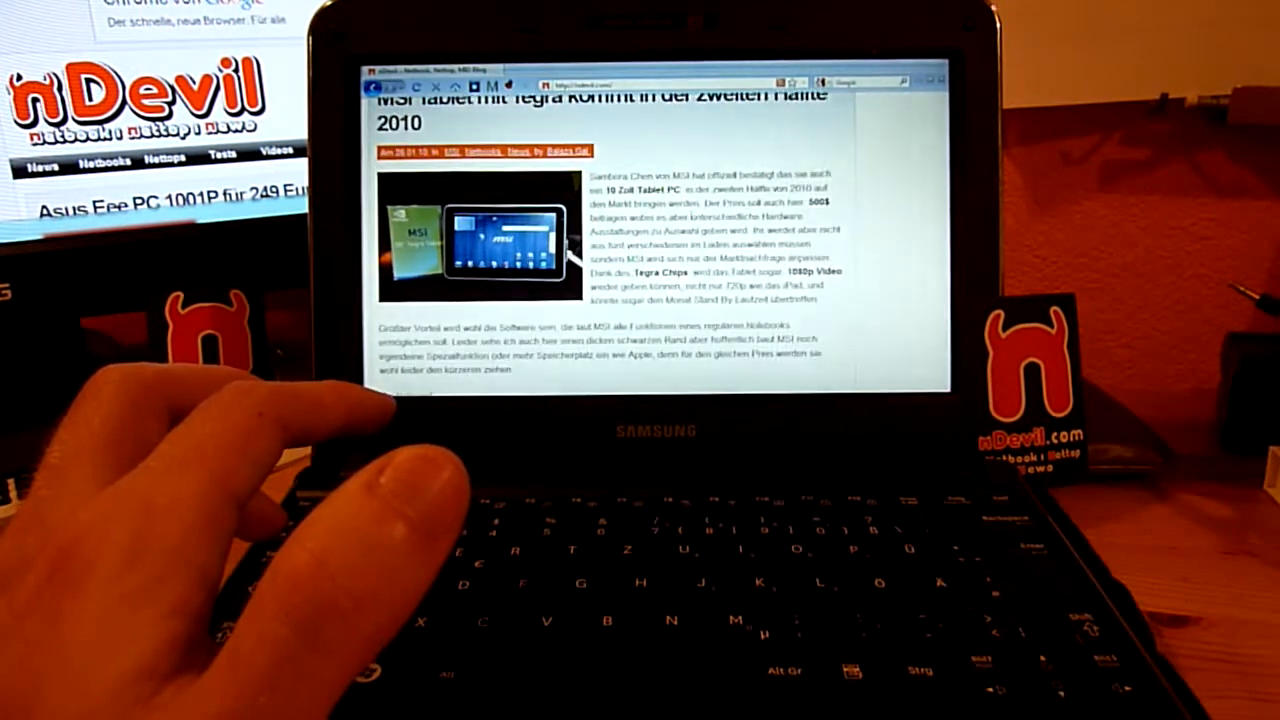
pyautogui.scroll(-3)
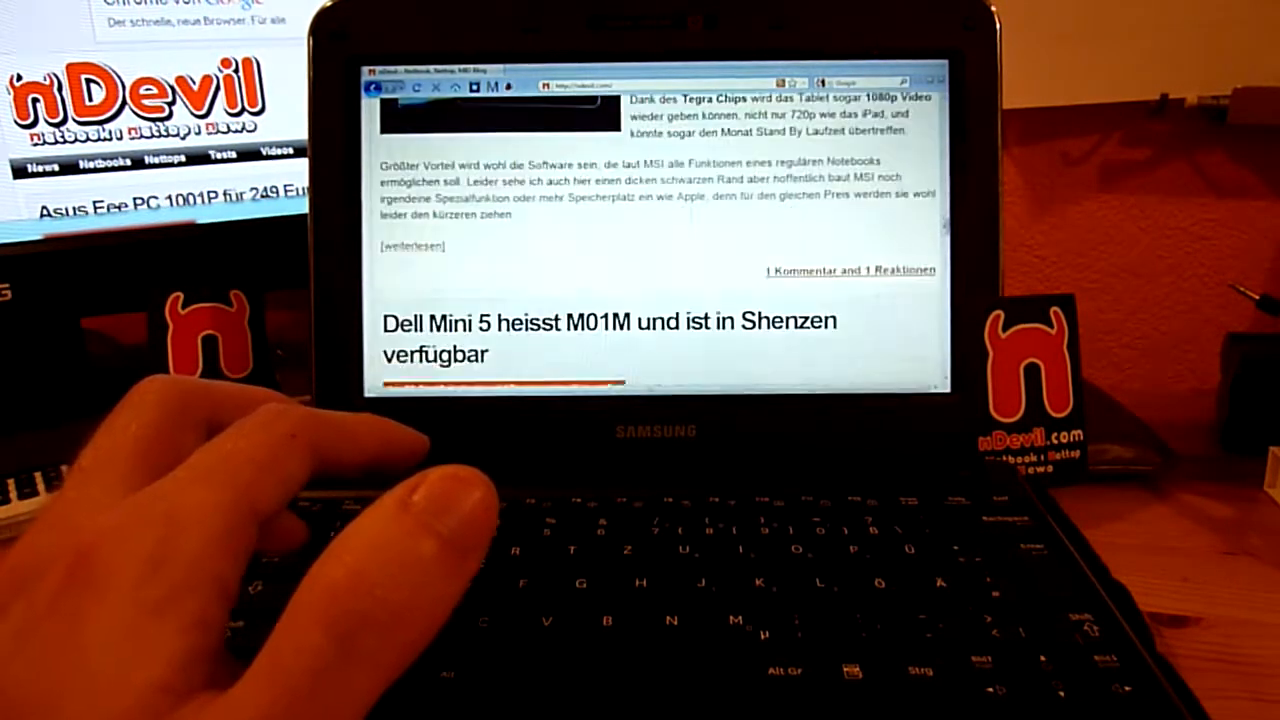
pyautogui.scroll(-3)
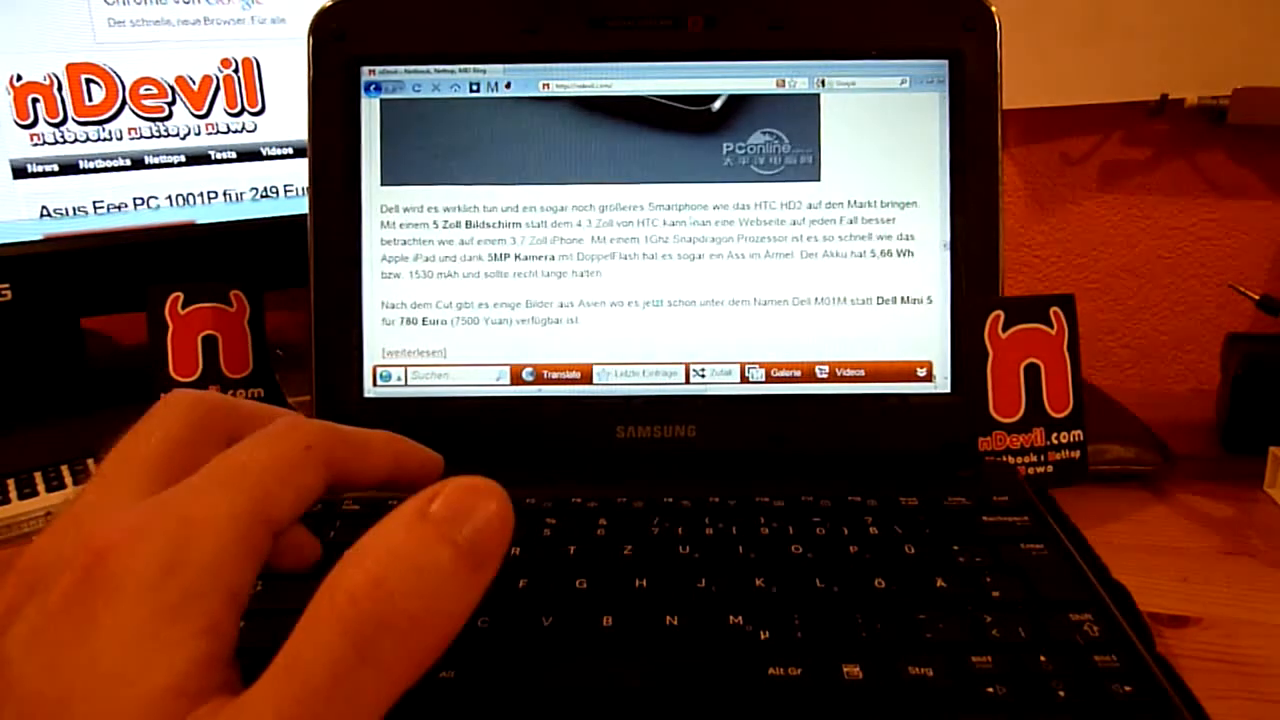
pyautogui.scroll(-3)
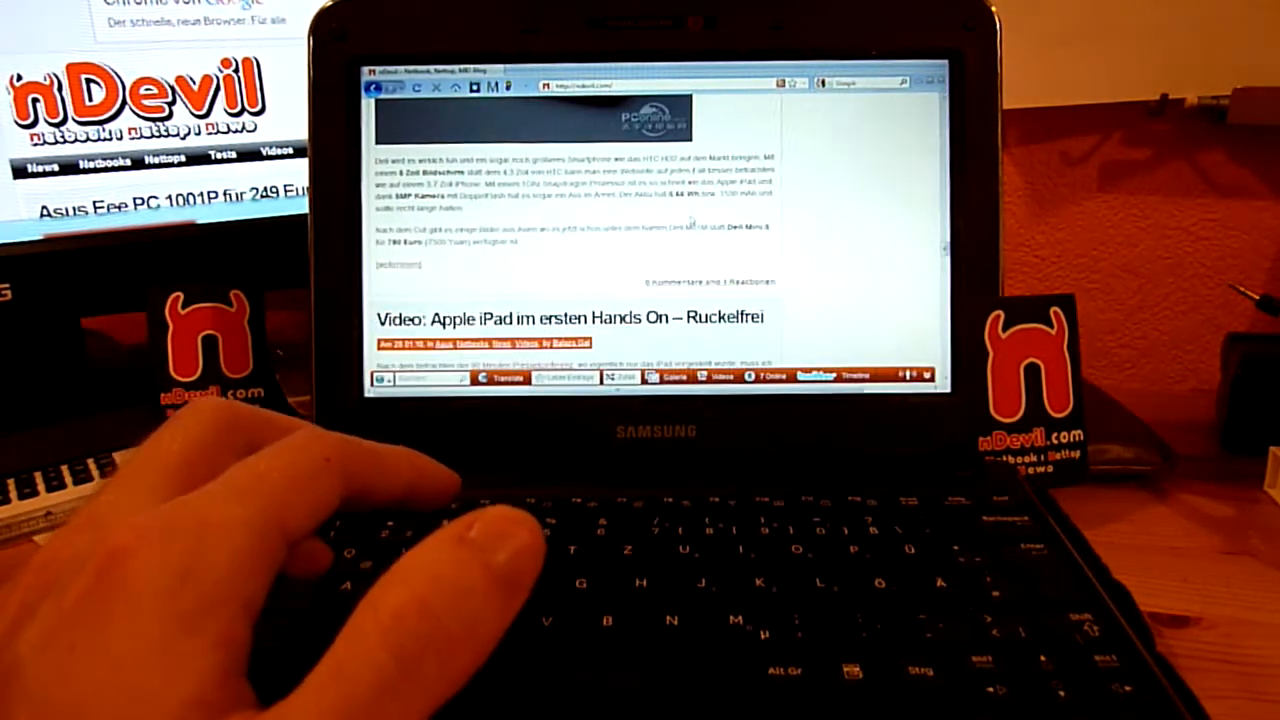